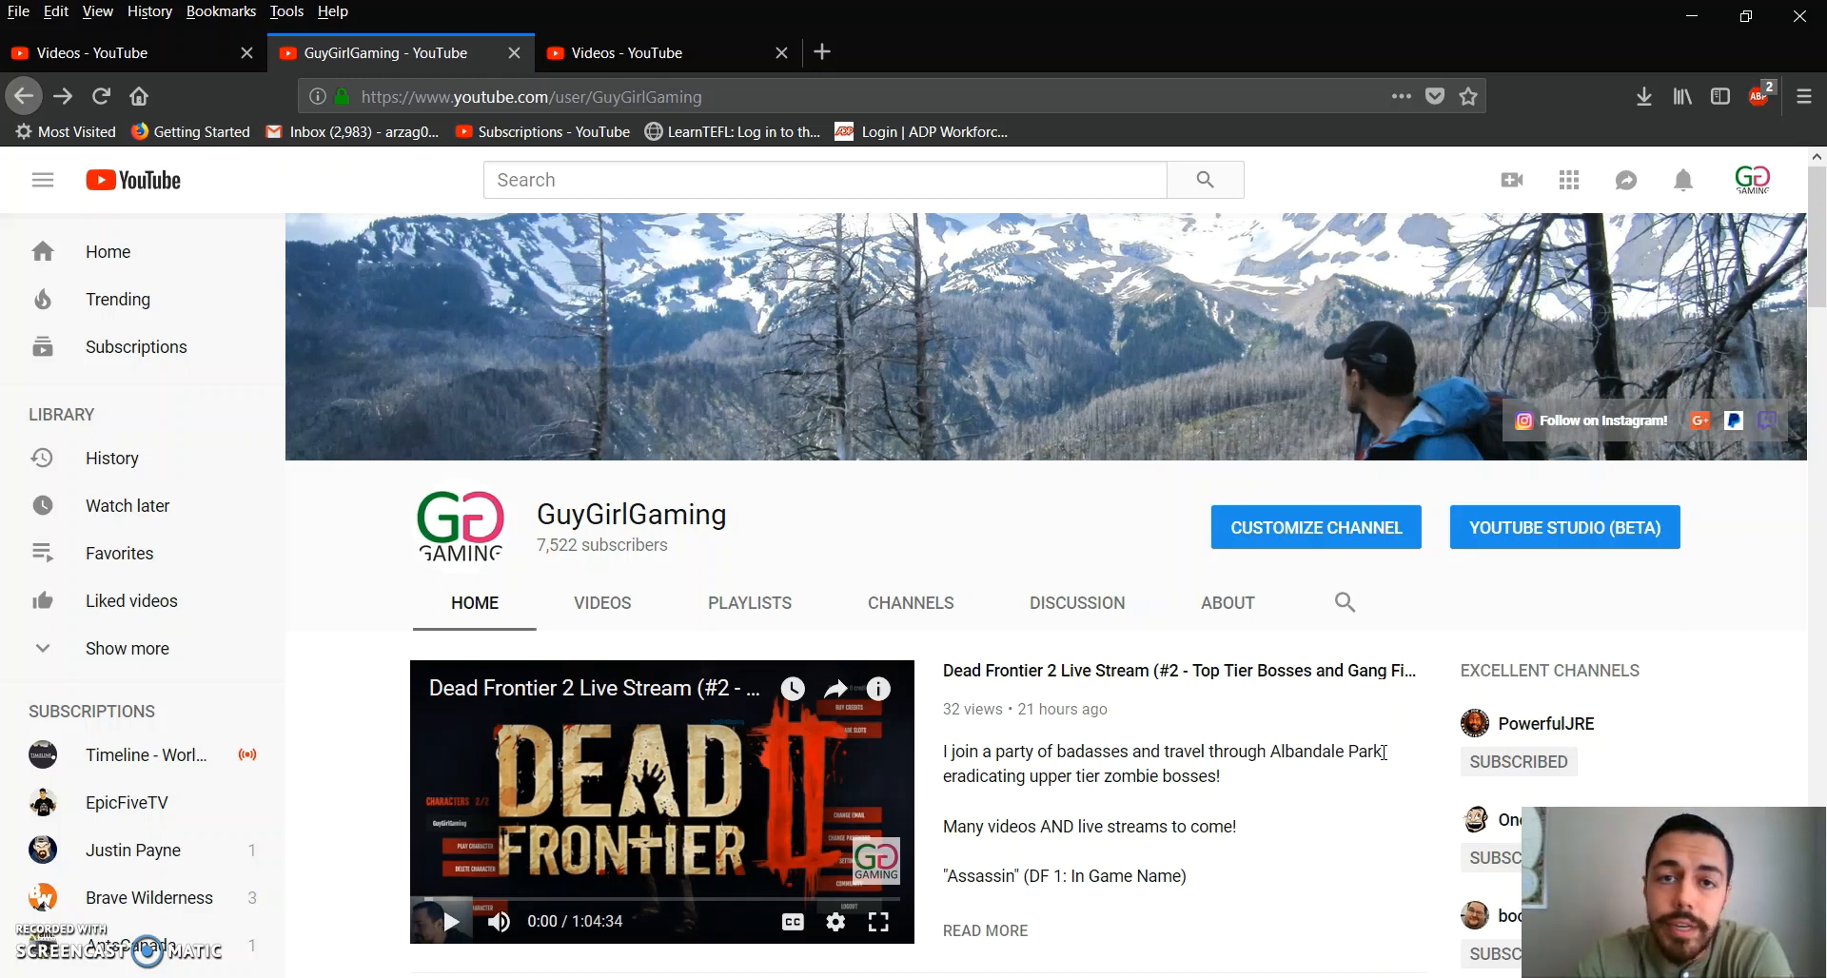
mouse_move(1550, 652)
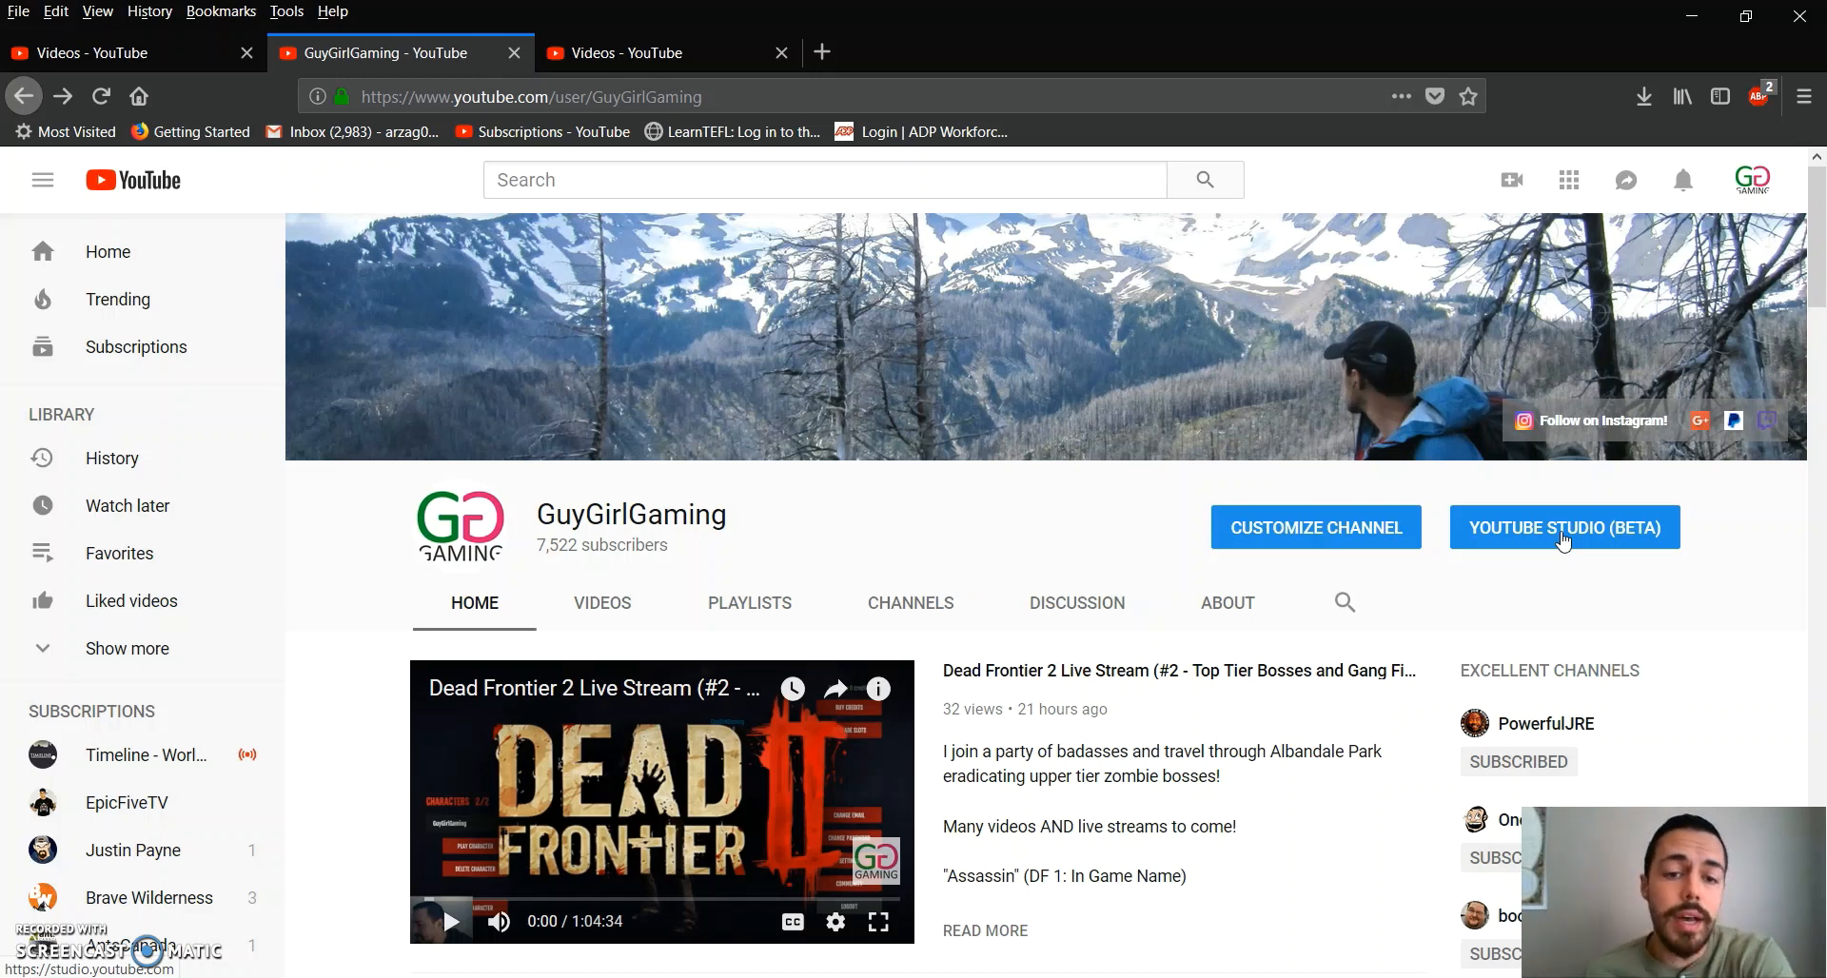
mouse_move(1533, 556)
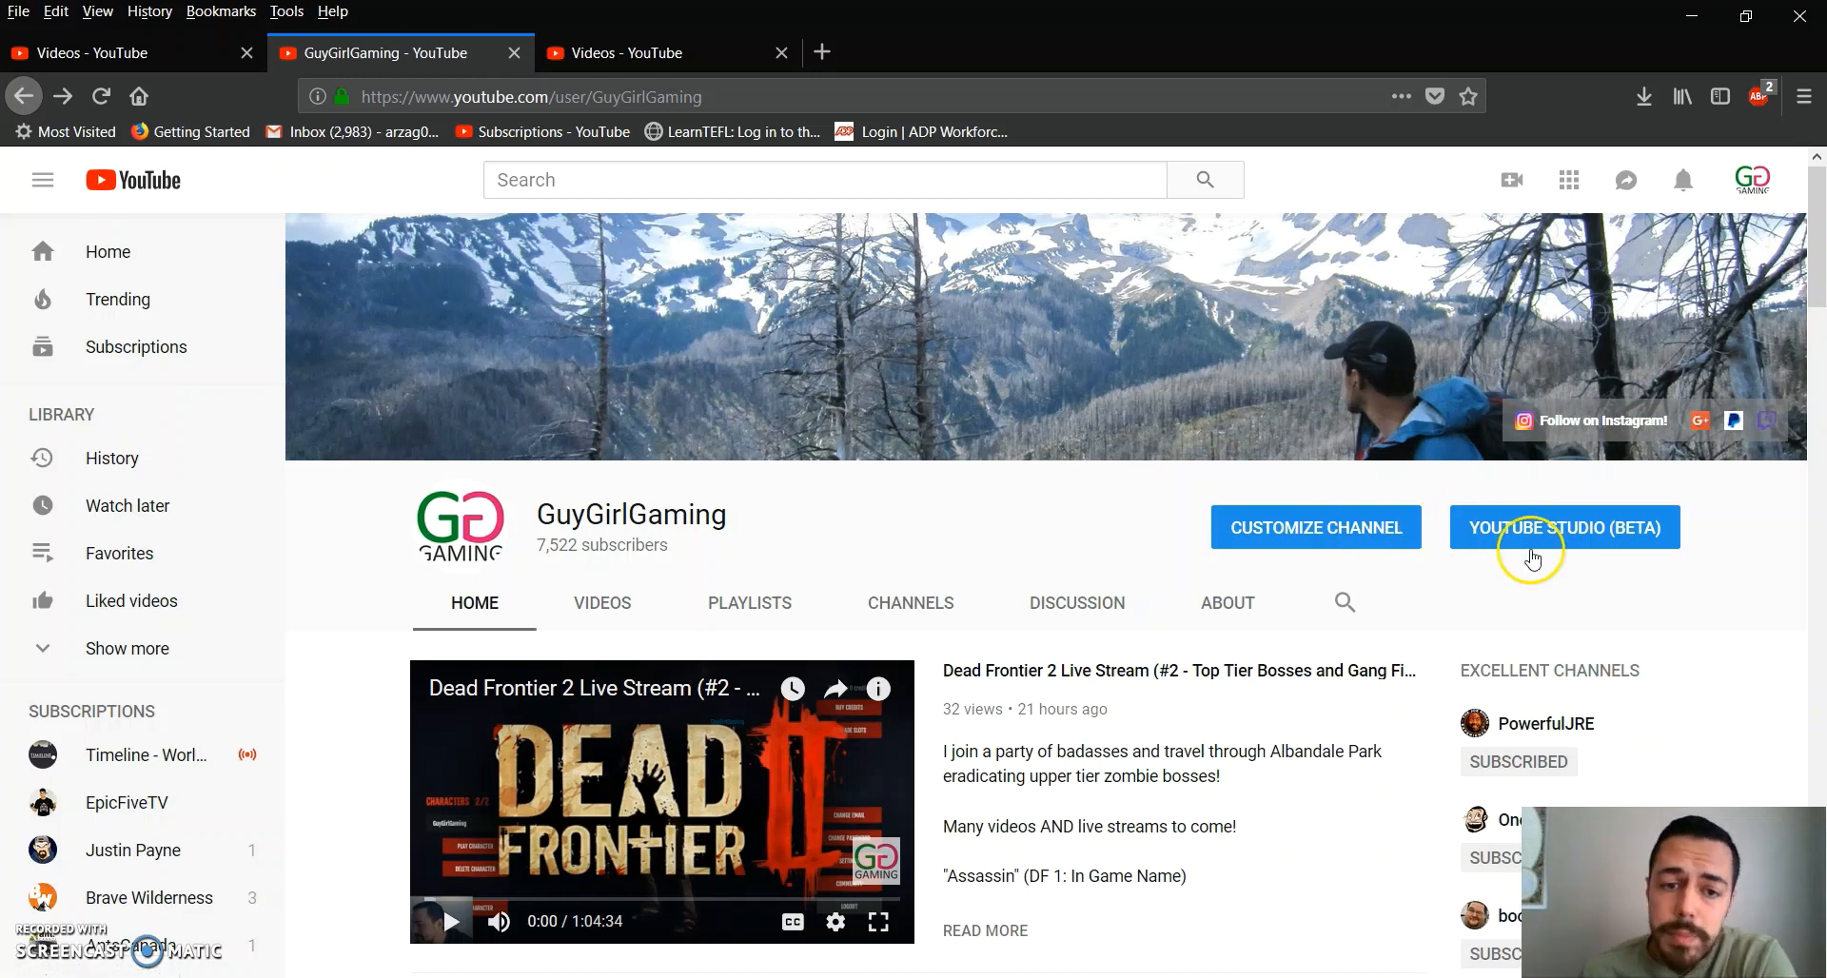
Launch YouTube Studio (beta) to load the GuyGirlGaming channel dashboard
click(1563, 526)
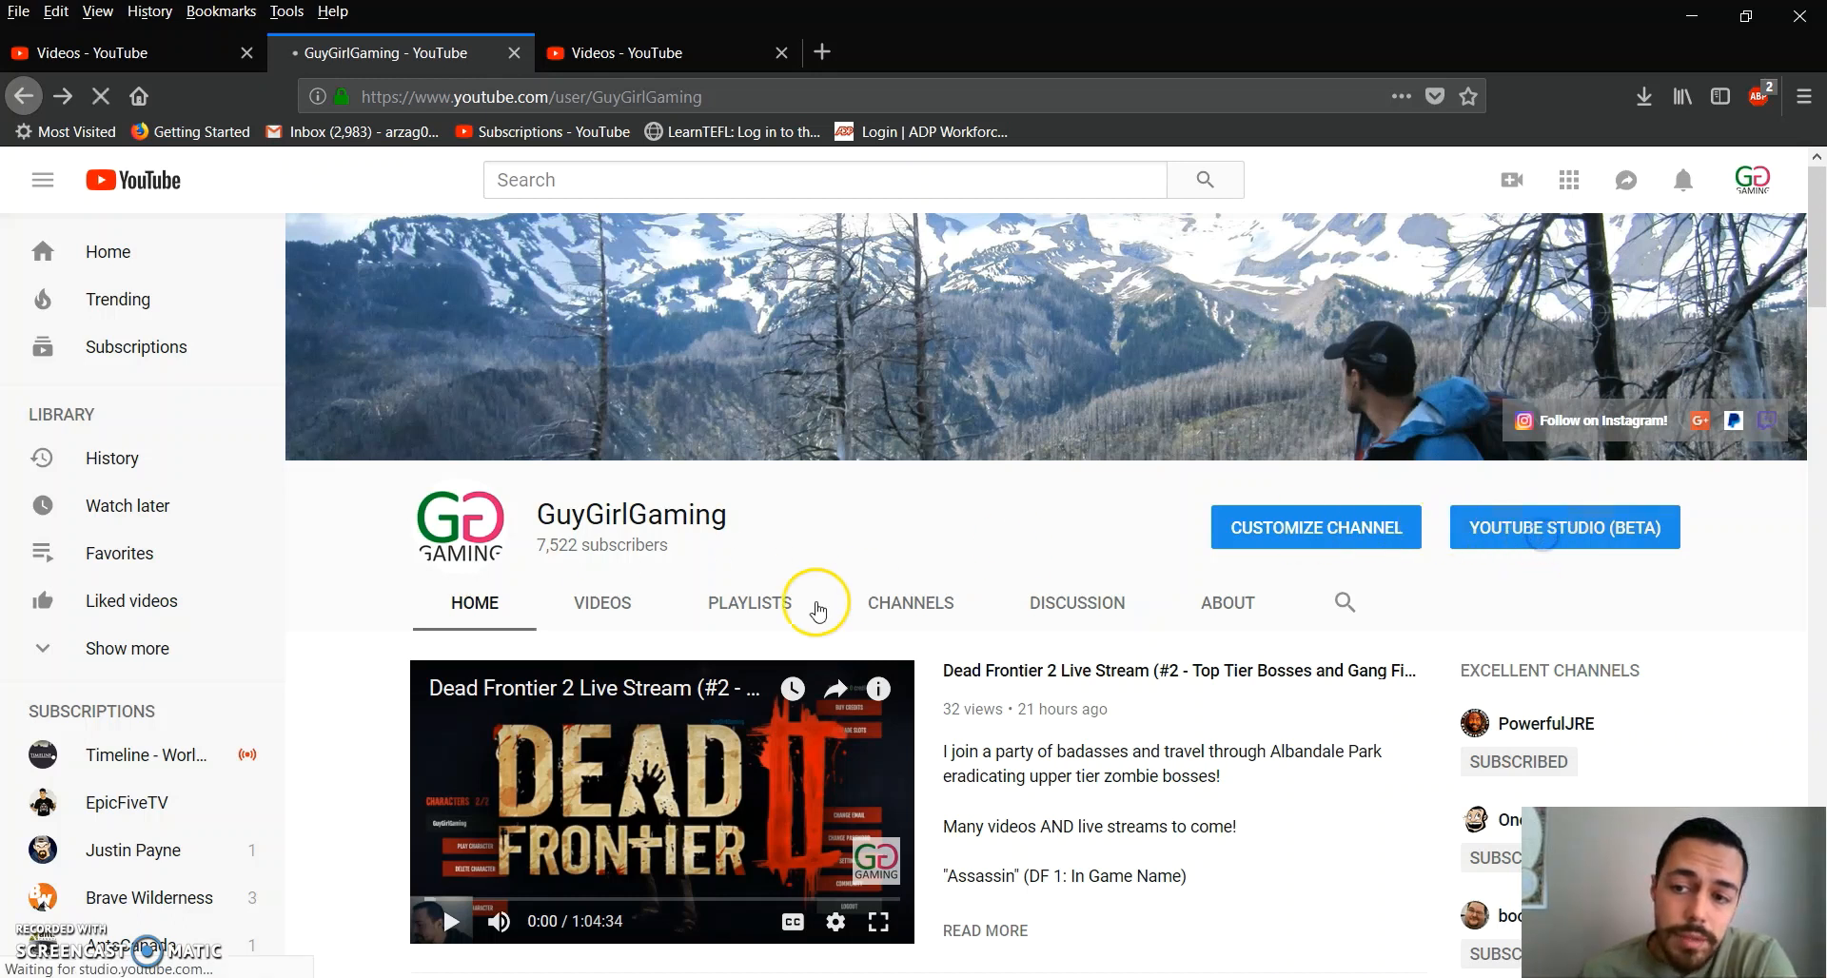
click(1563, 527)
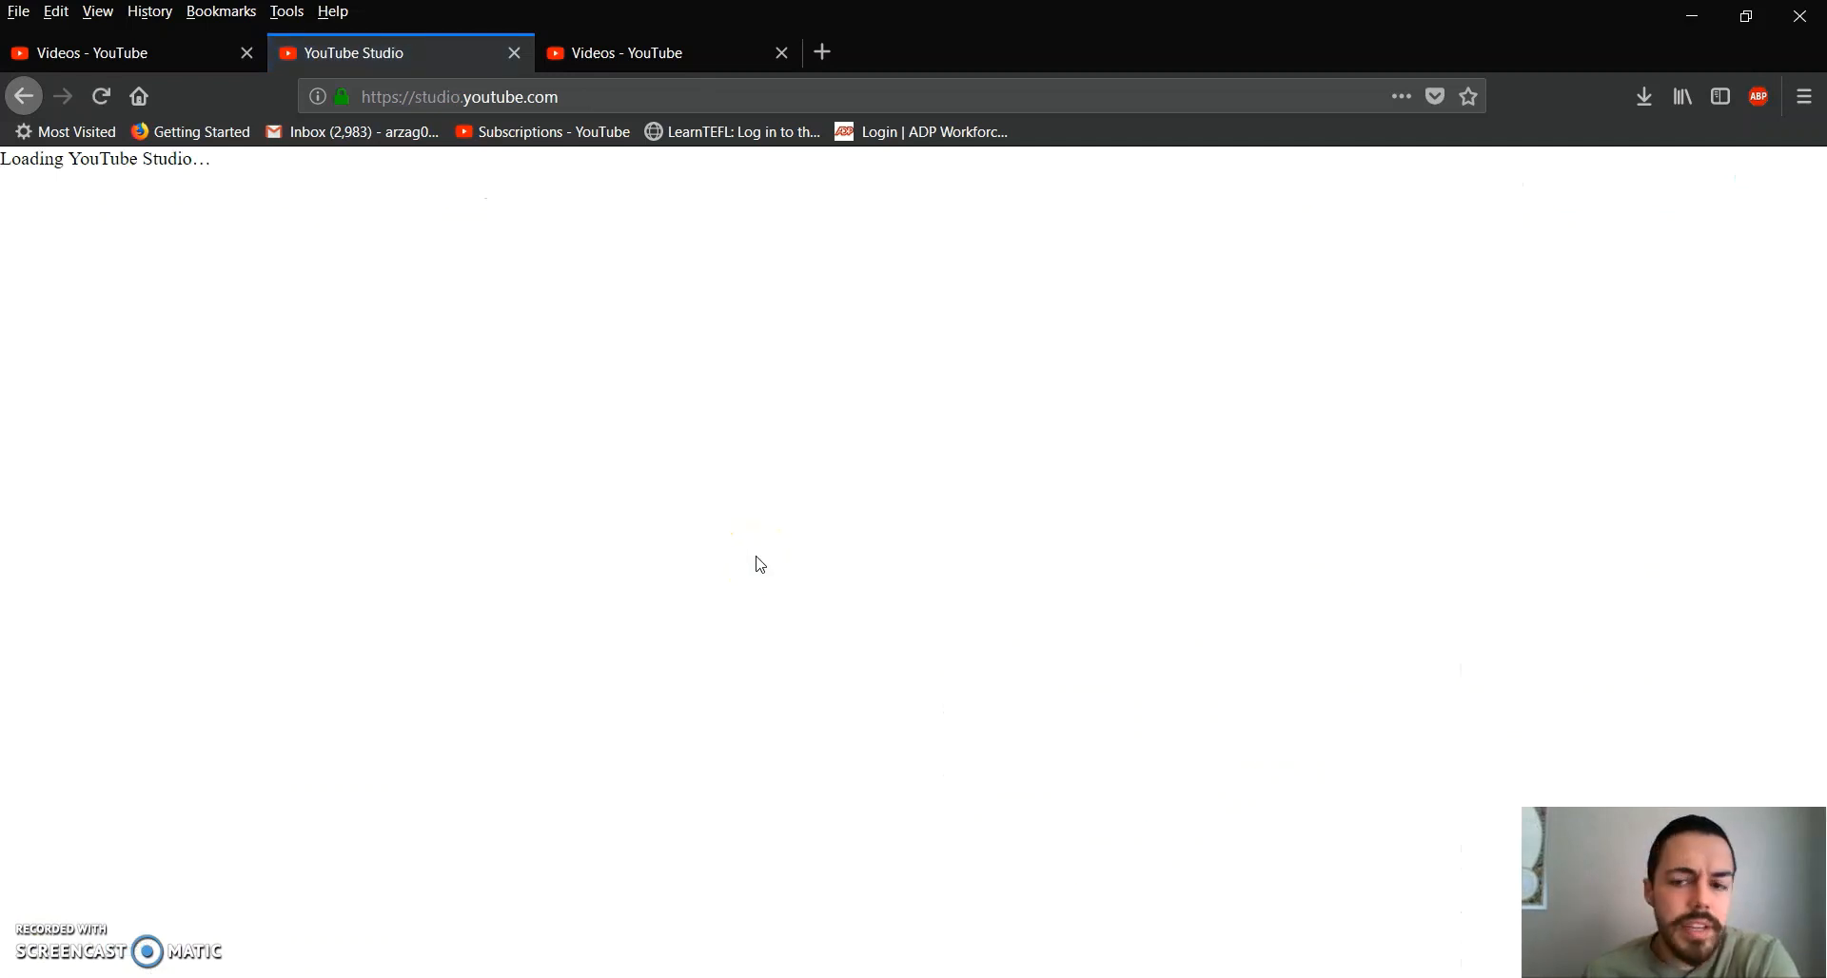
click(615, 419)
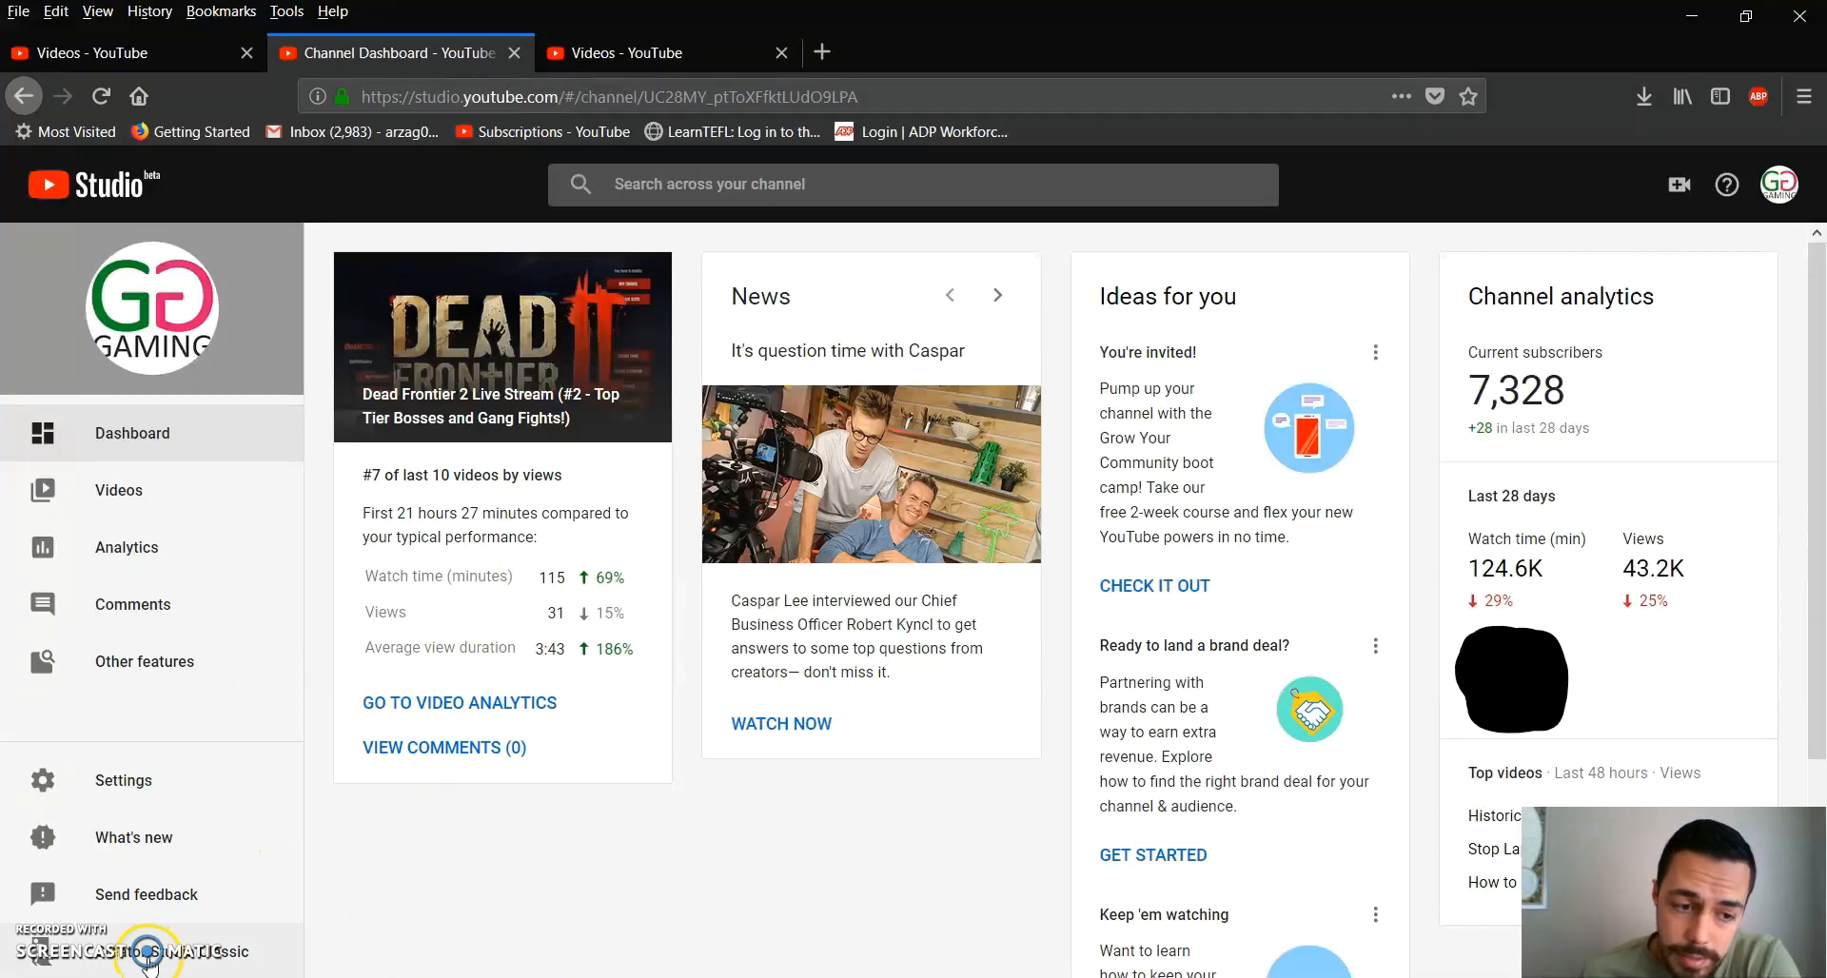
Edit the Dead Frontier 2 Live Stream #2 video from the classic Video Manager
click(635, 52)
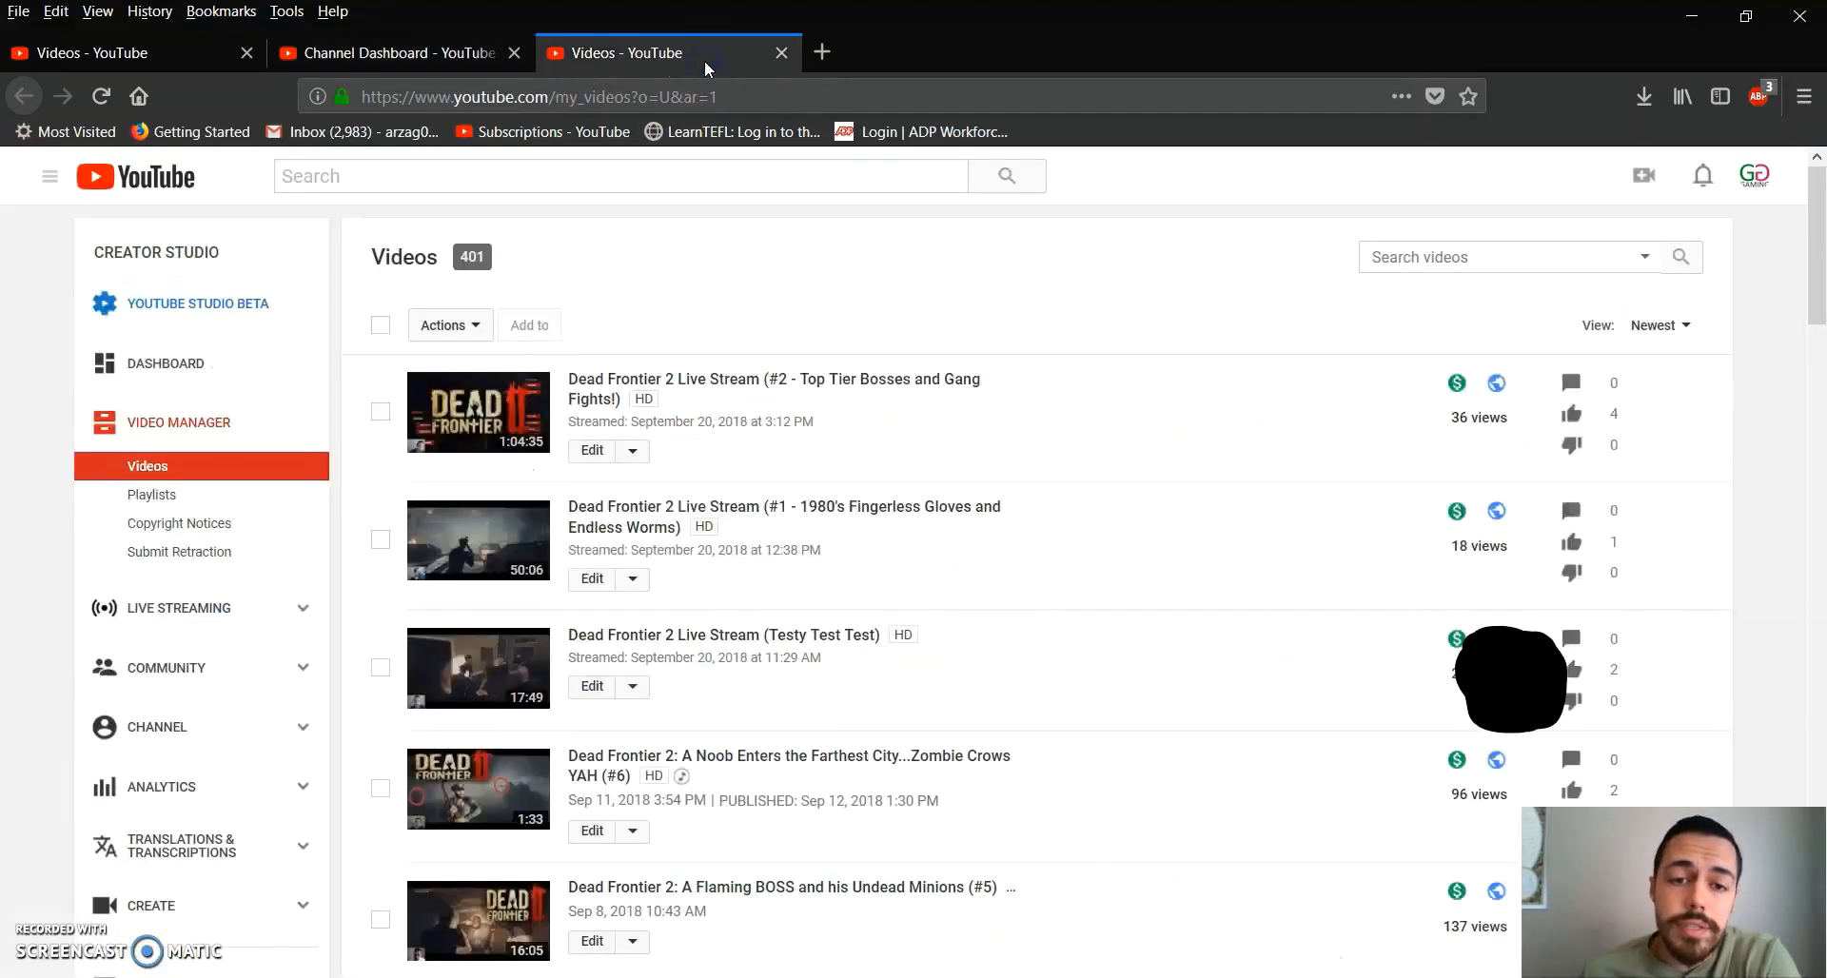
mouse_move(151, 493)
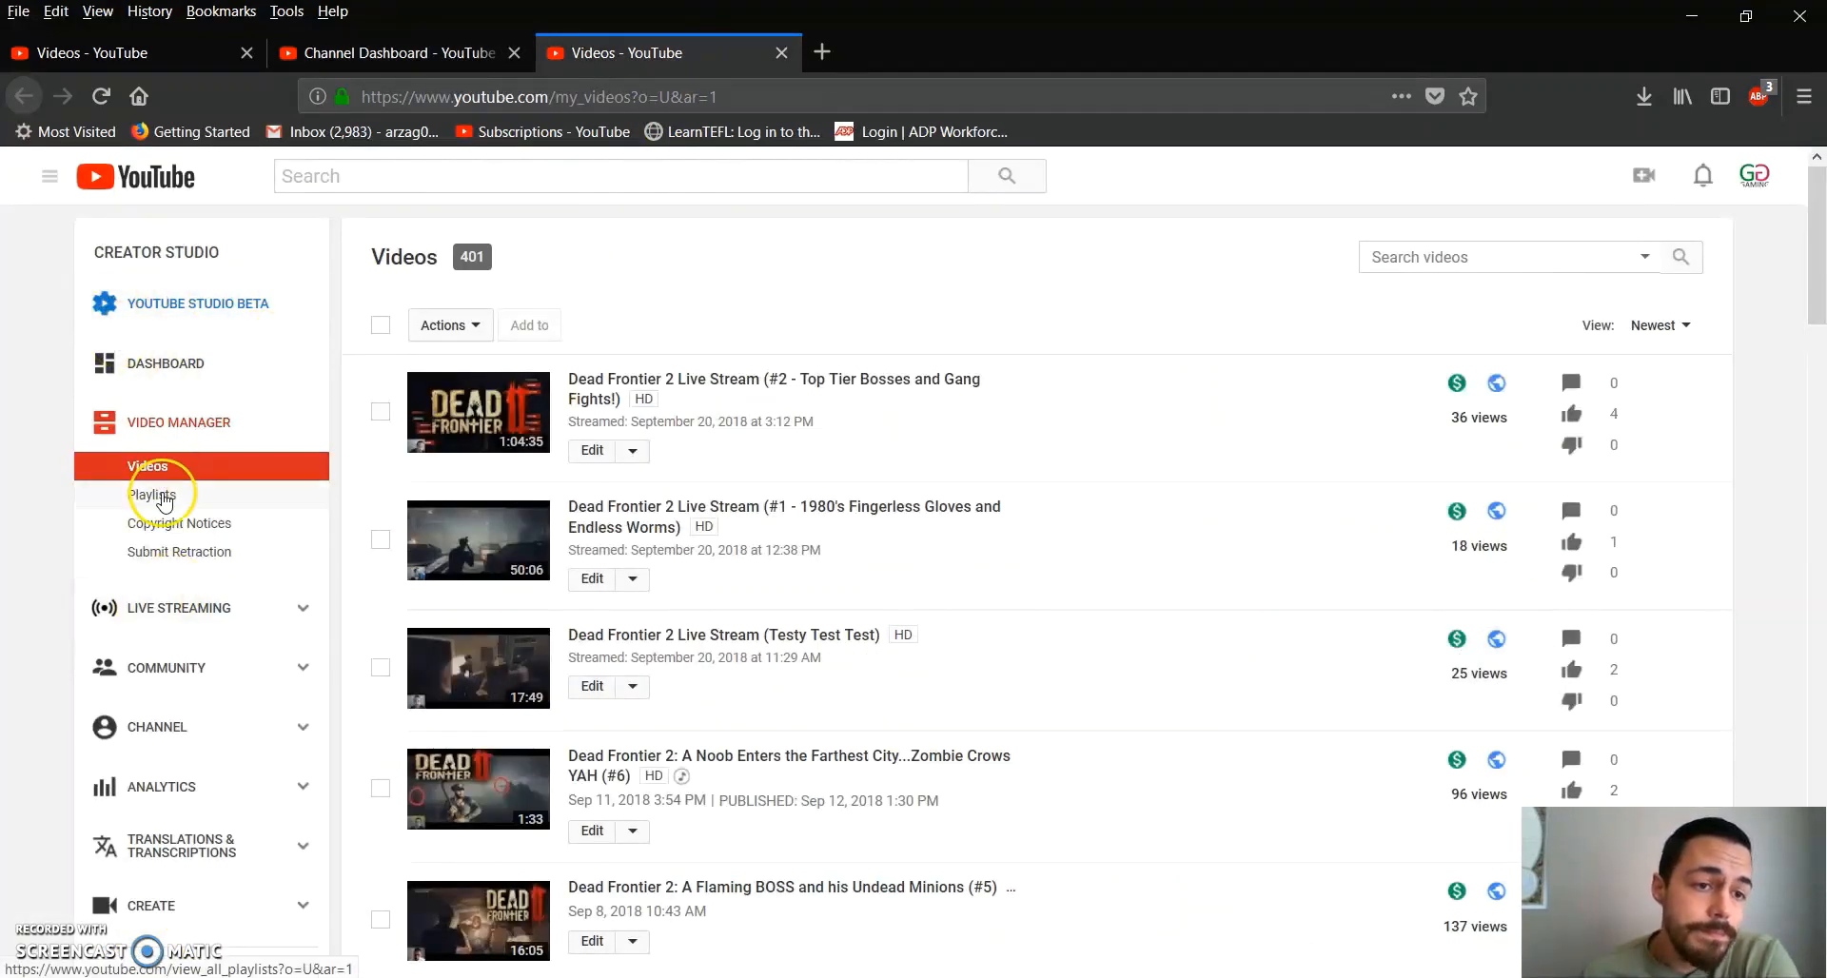
mouse_move(148, 472)
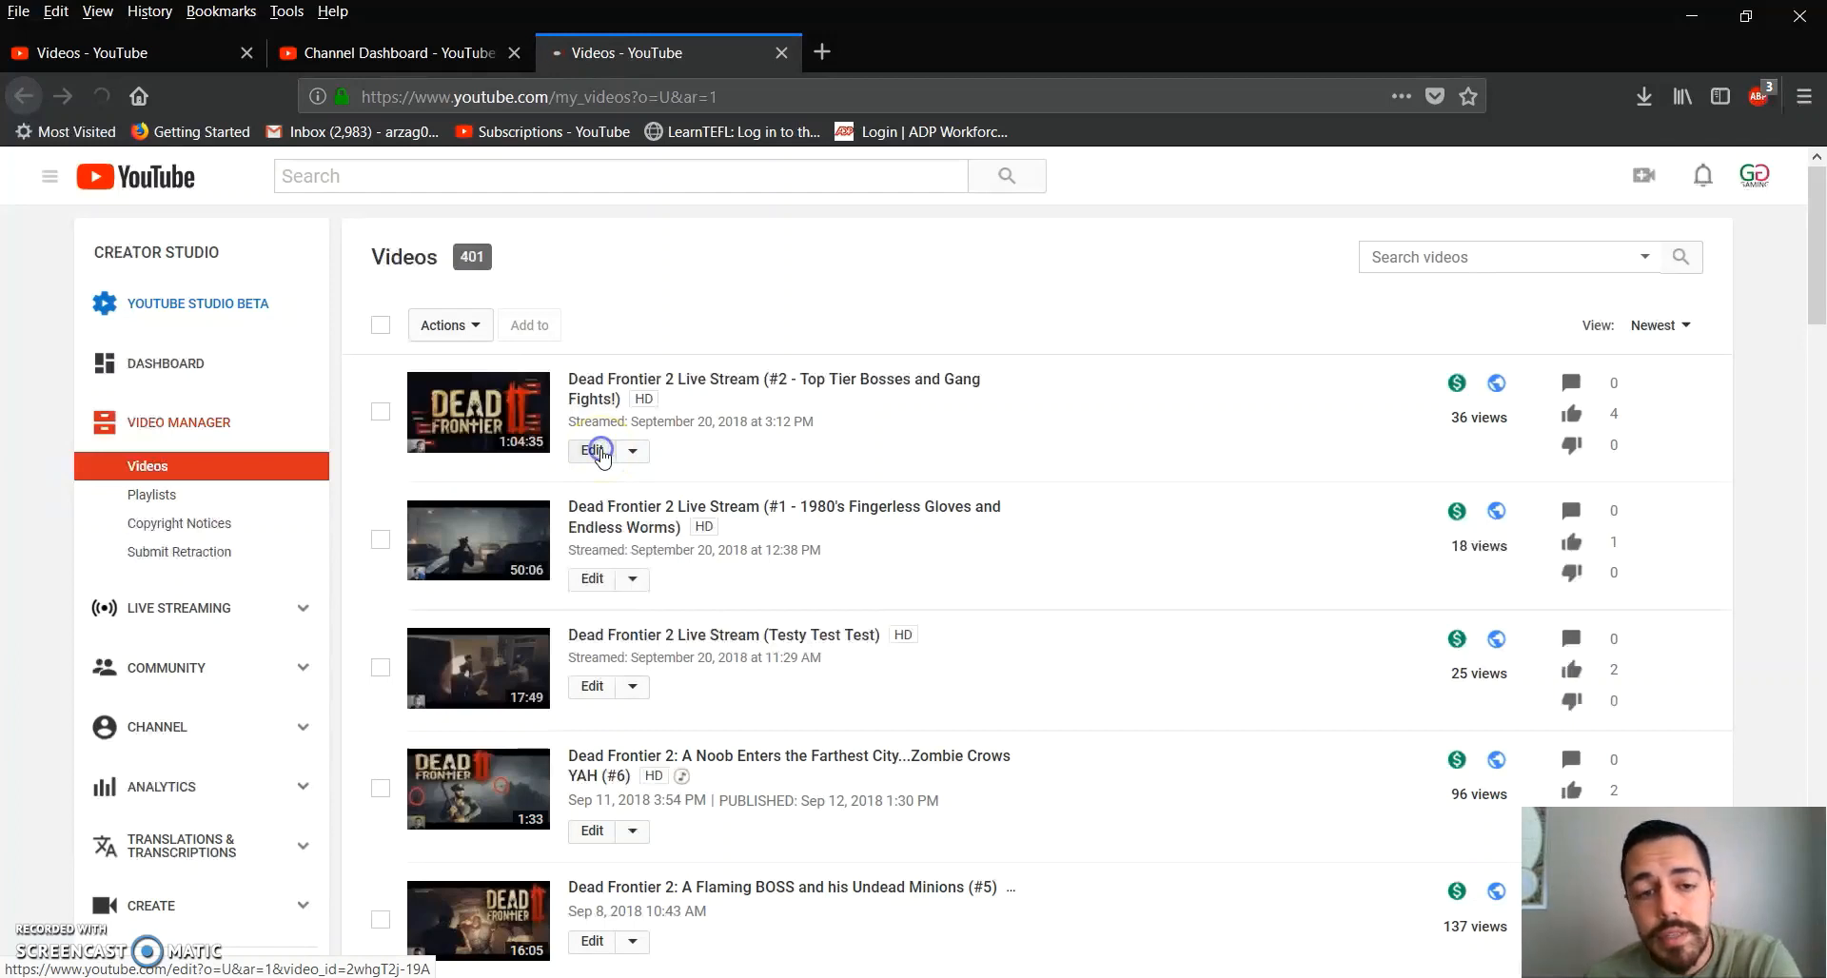
click(592, 452)
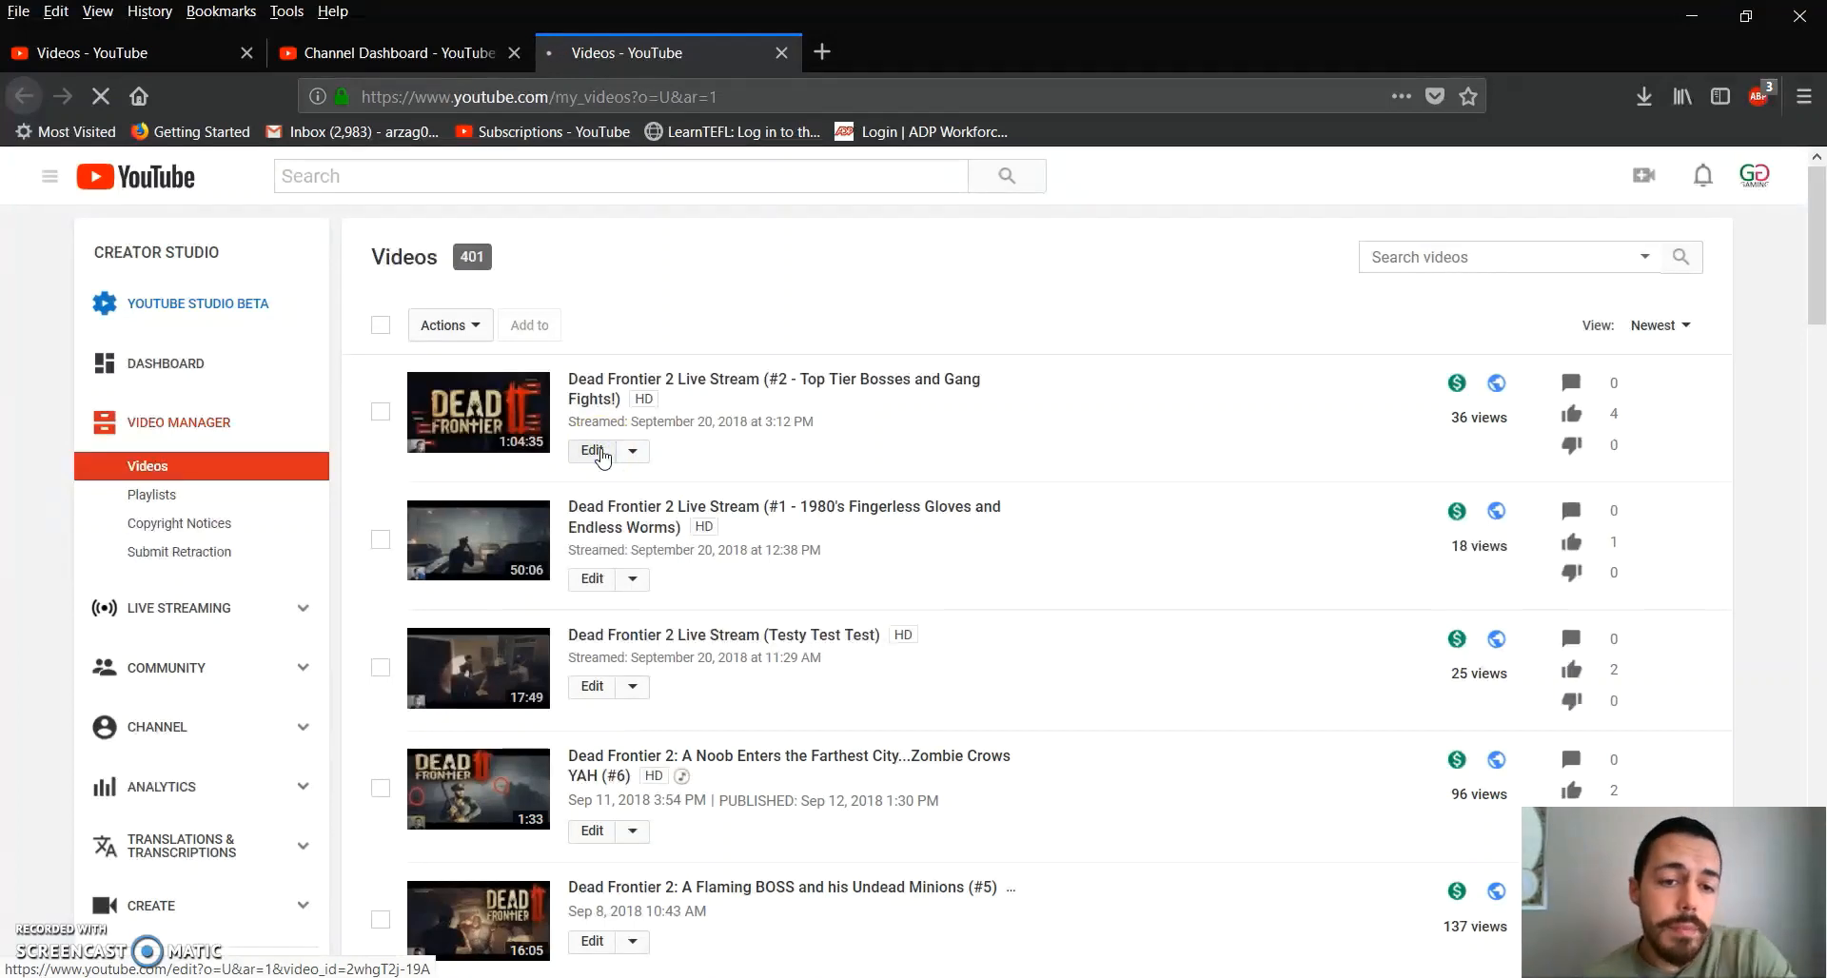
click(590, 451)
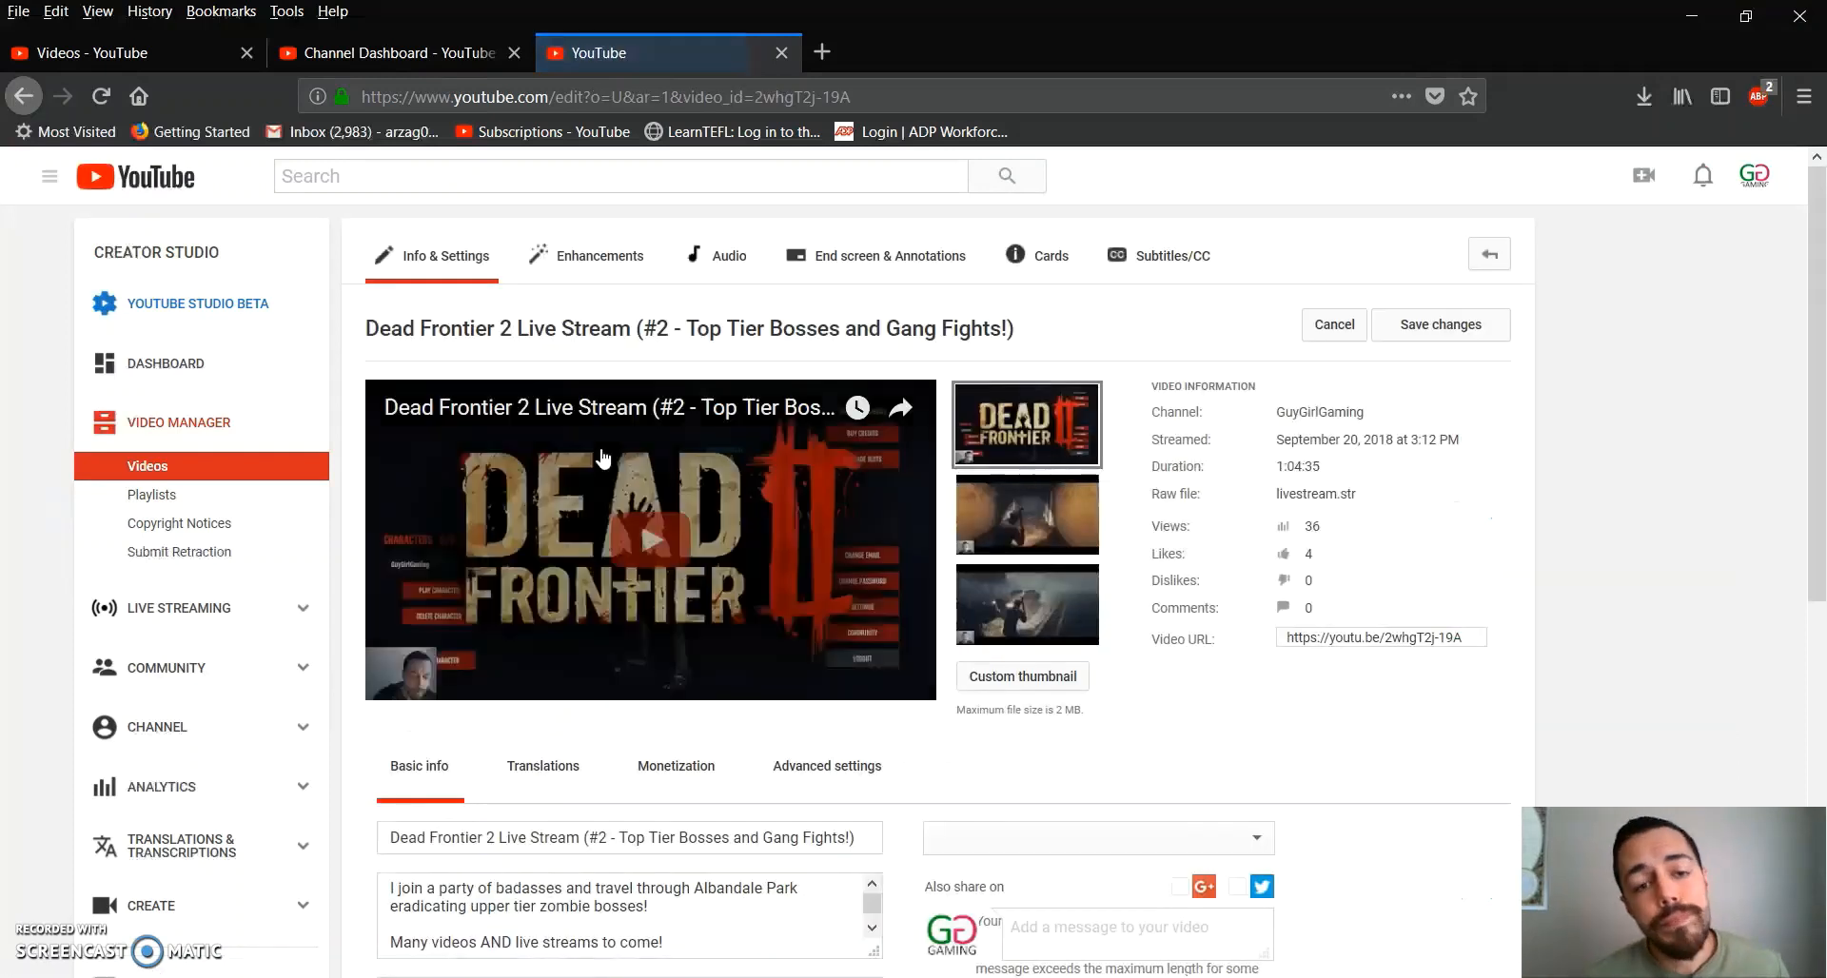
scroll(down, 3)
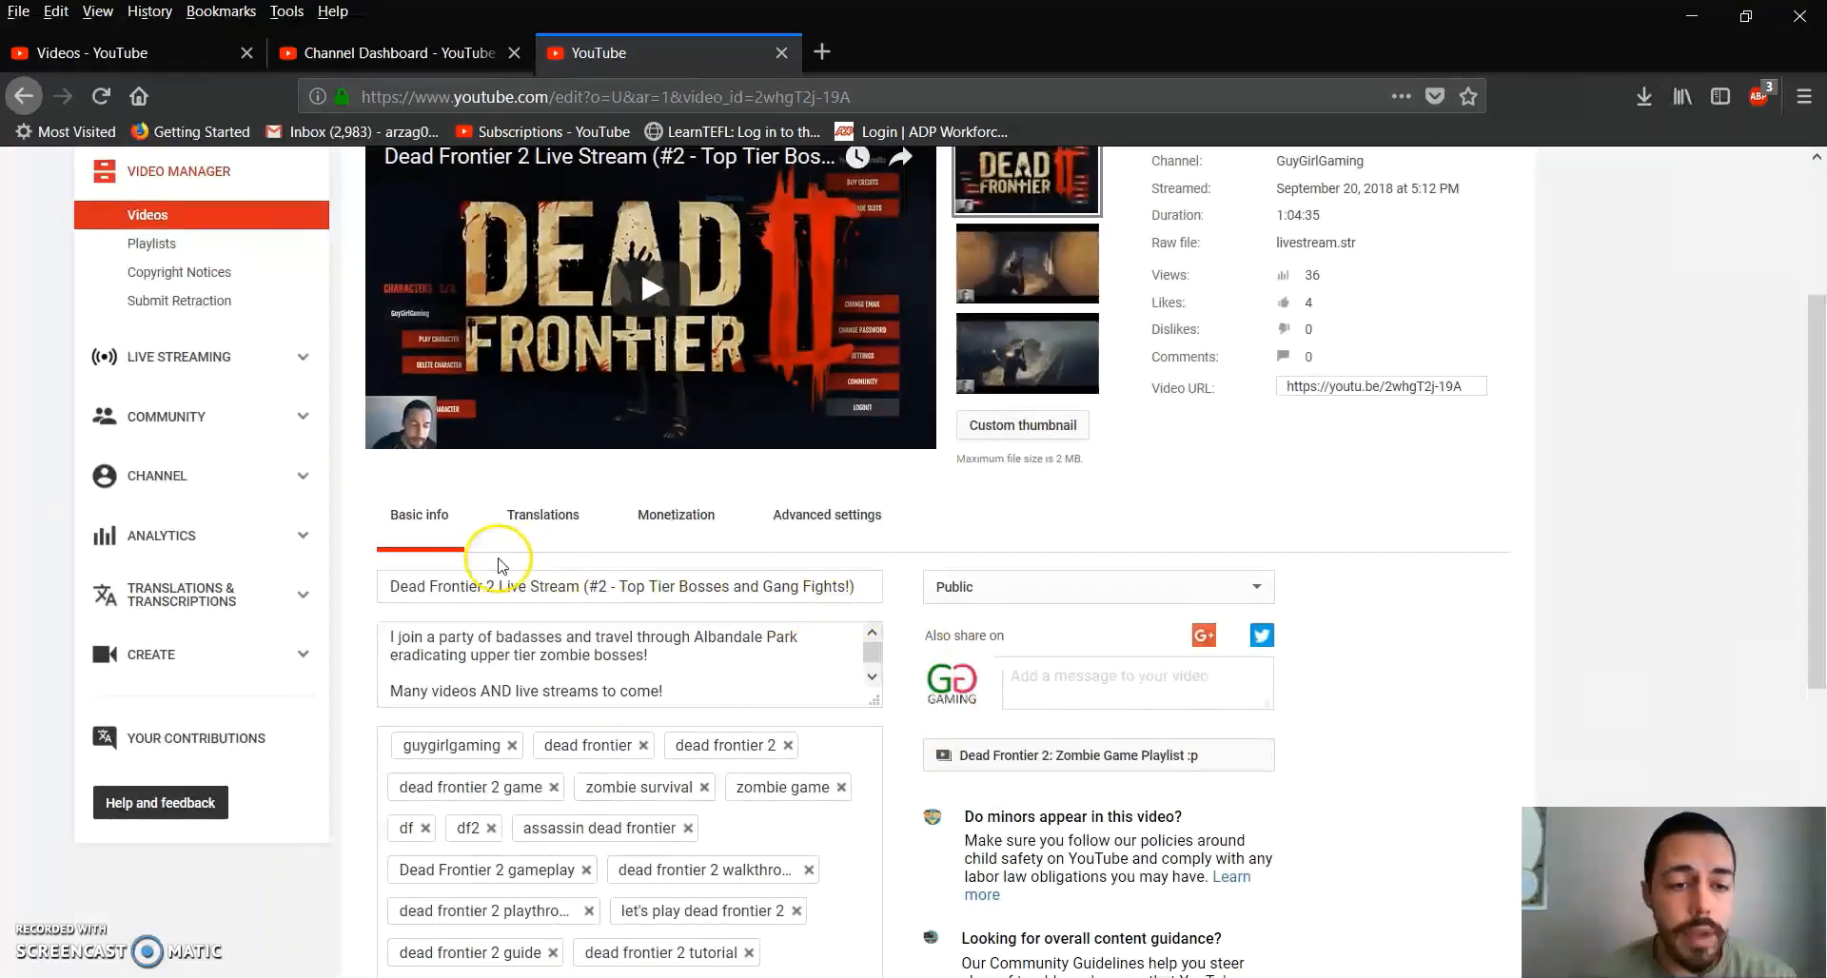
scroll(up, 3)
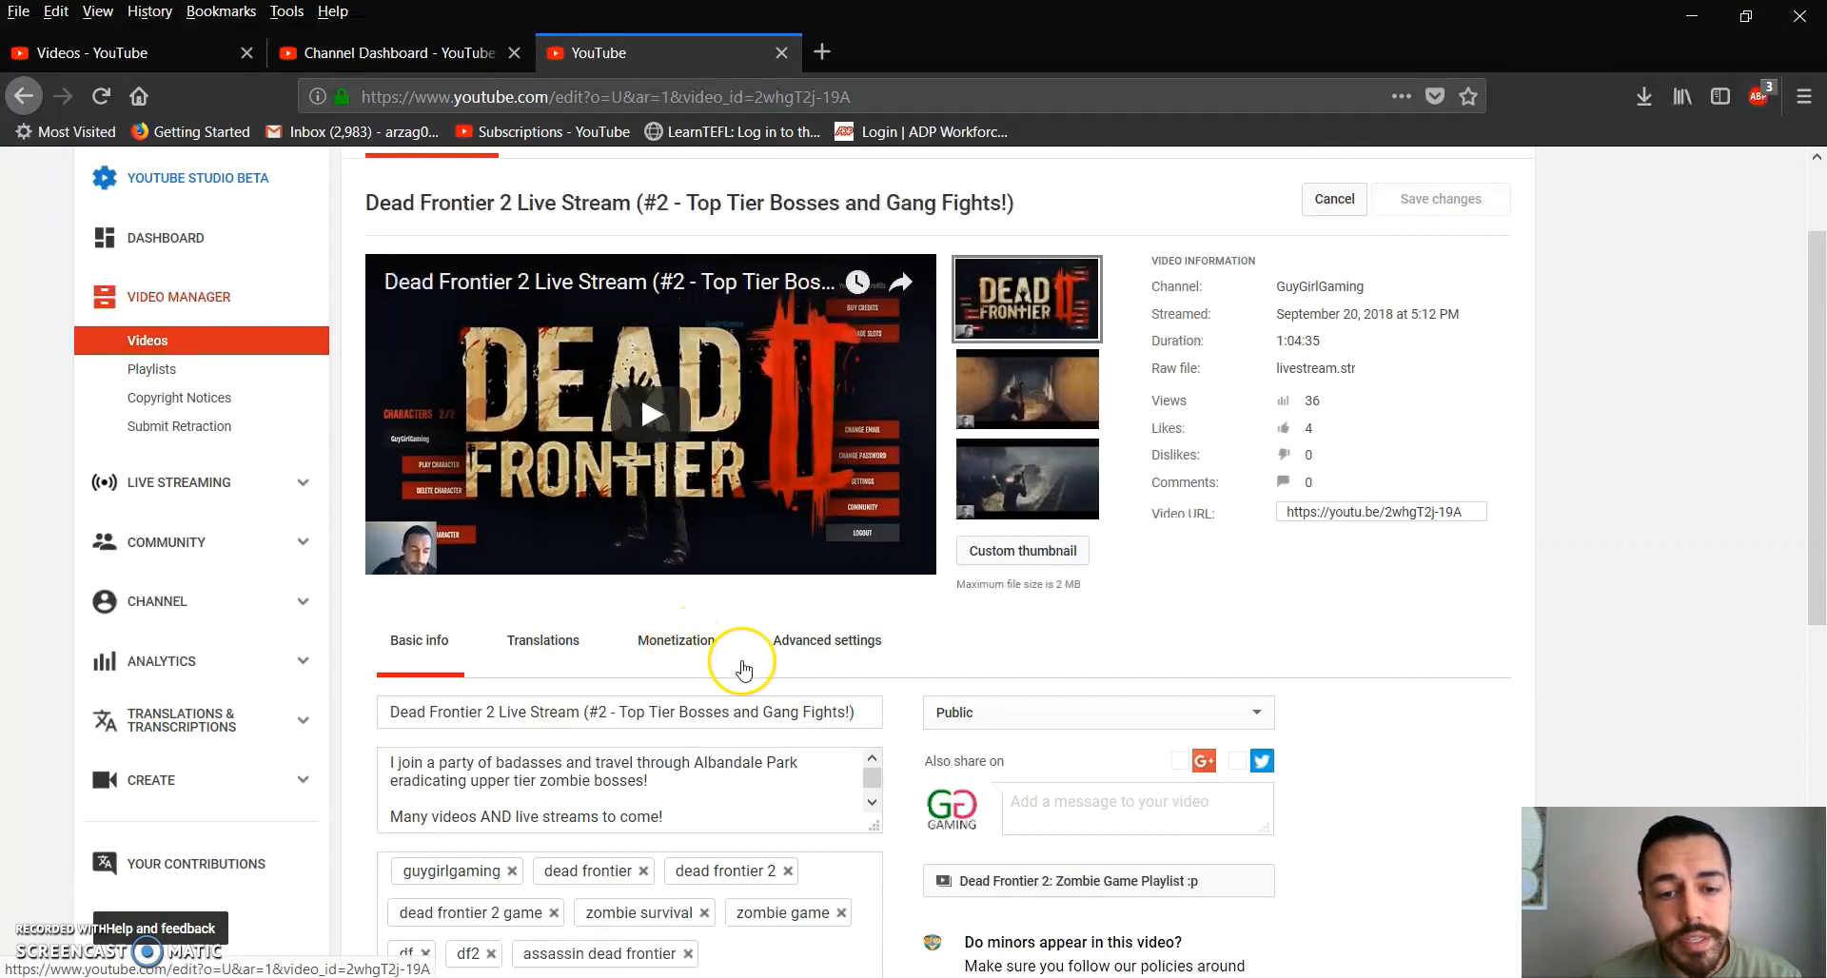
Open Advanced settings for Live Stream #2 and check 'Allow live chat replay'
click(826, 640)
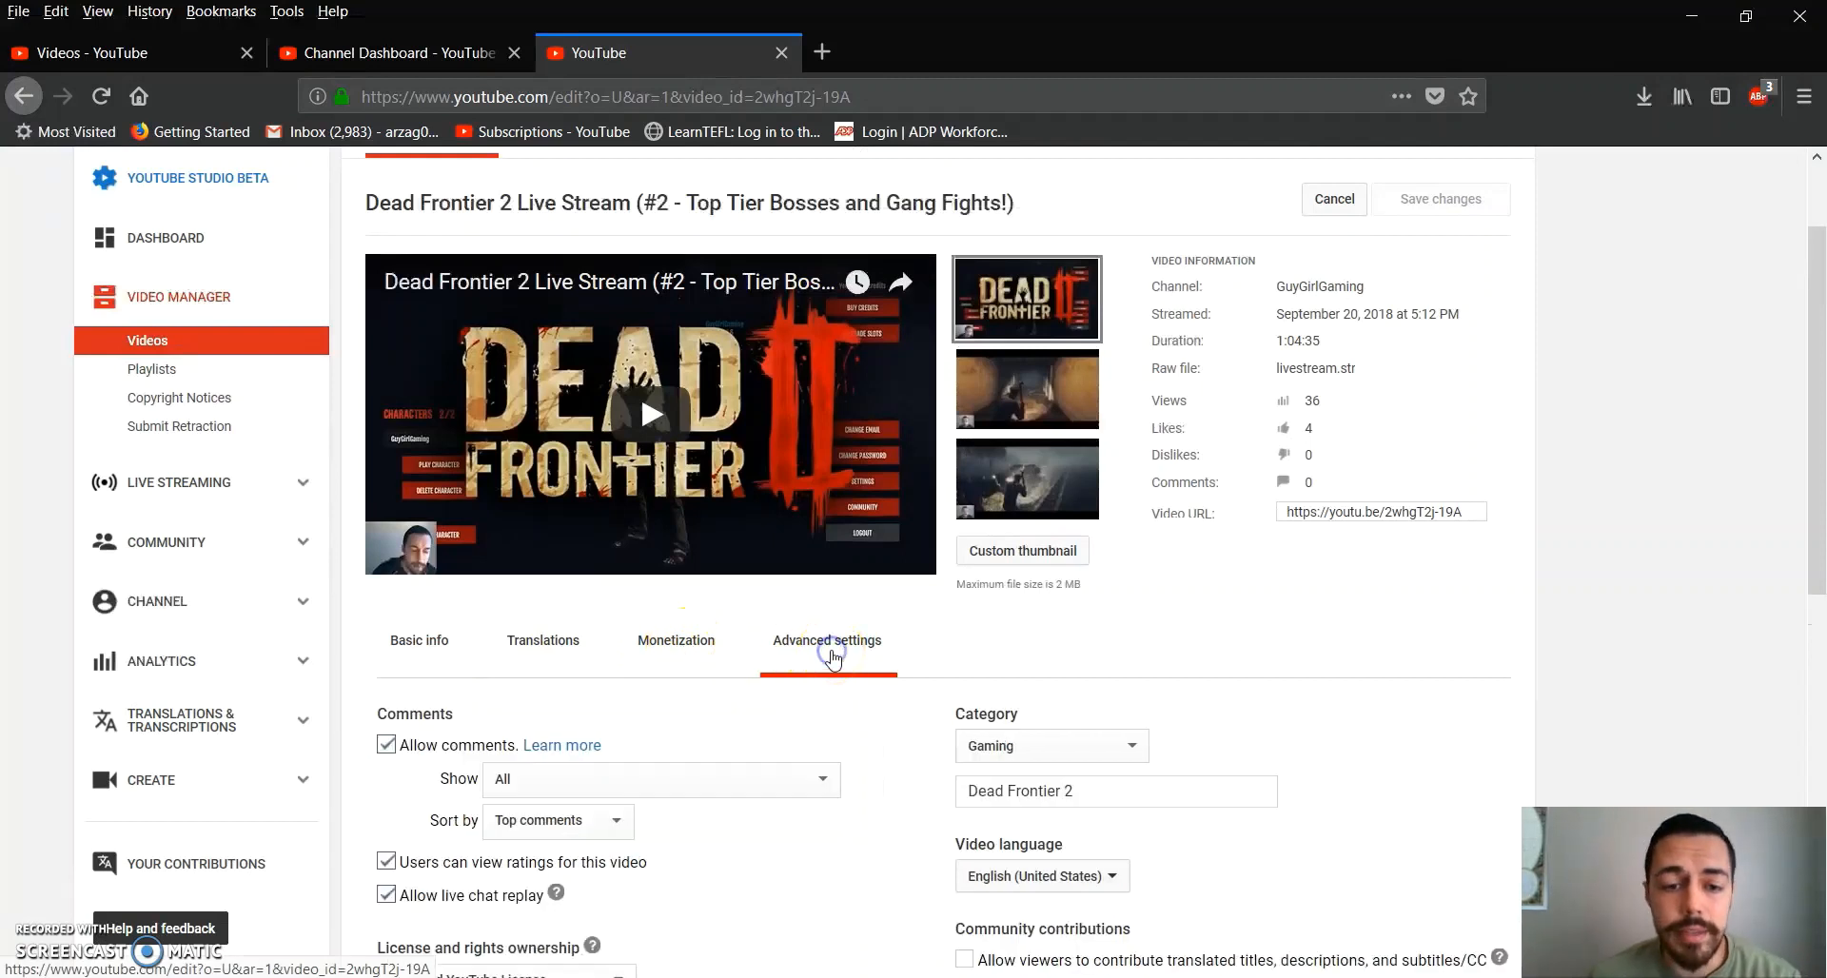
scroll(down, 3)
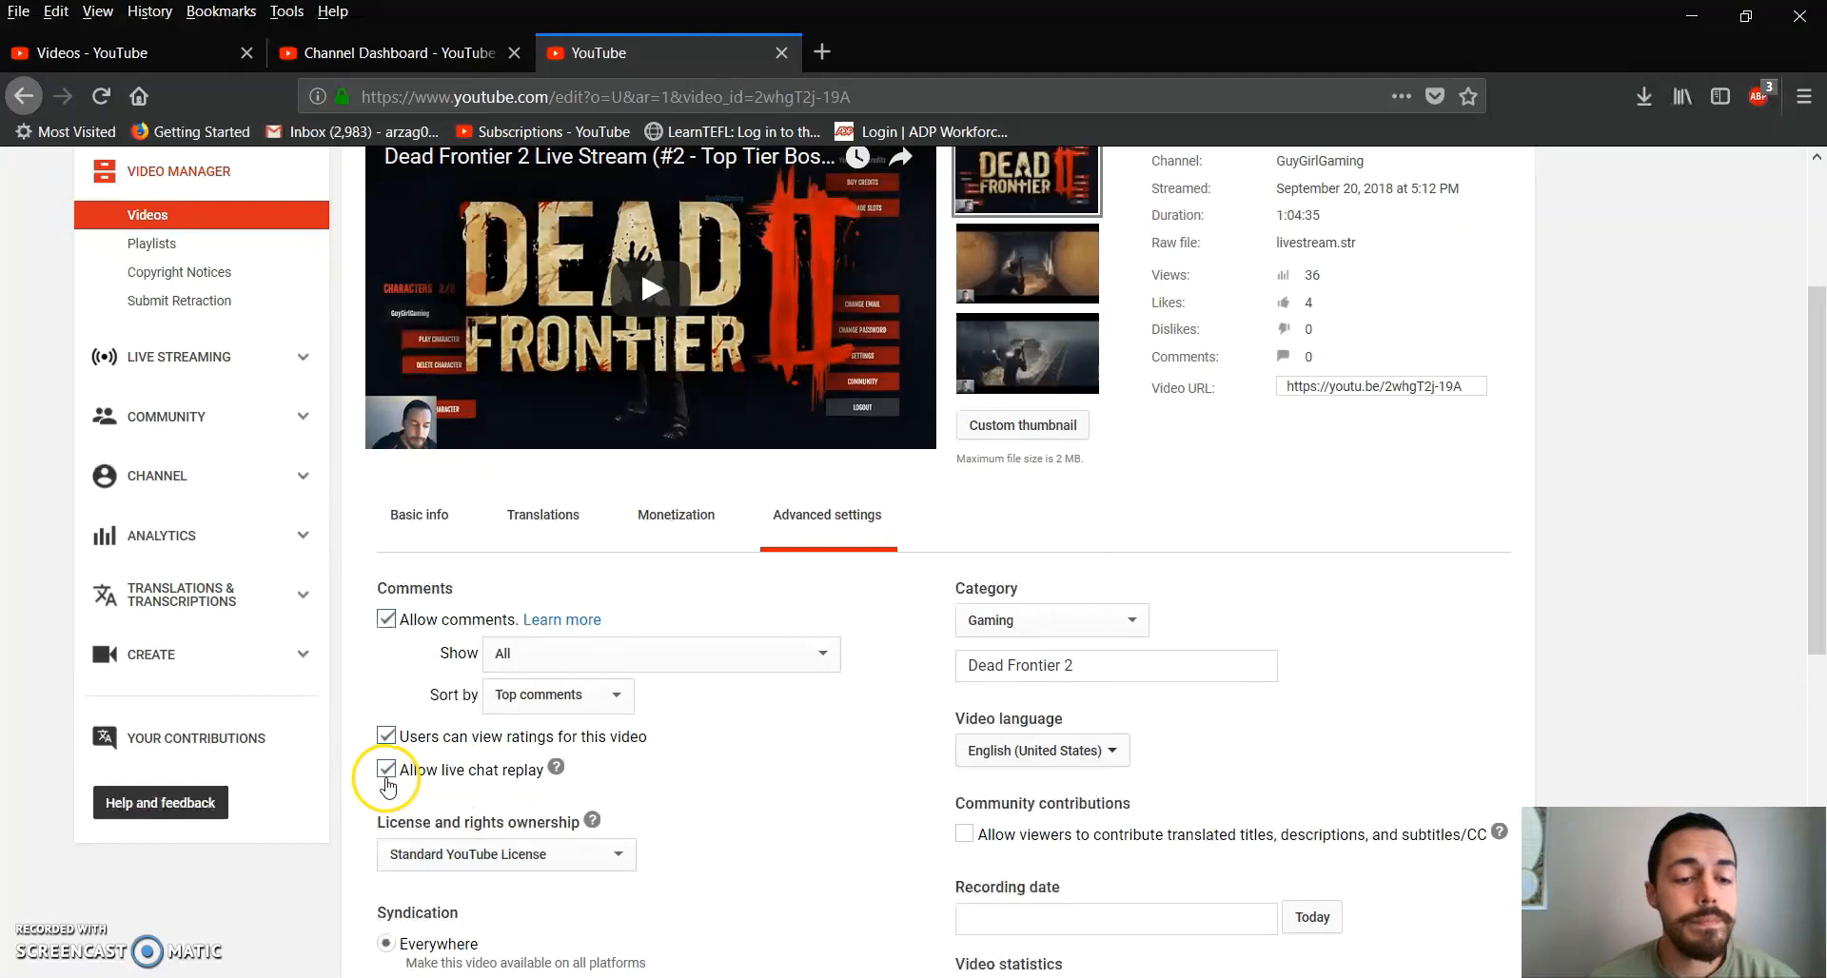
click(386, 770)
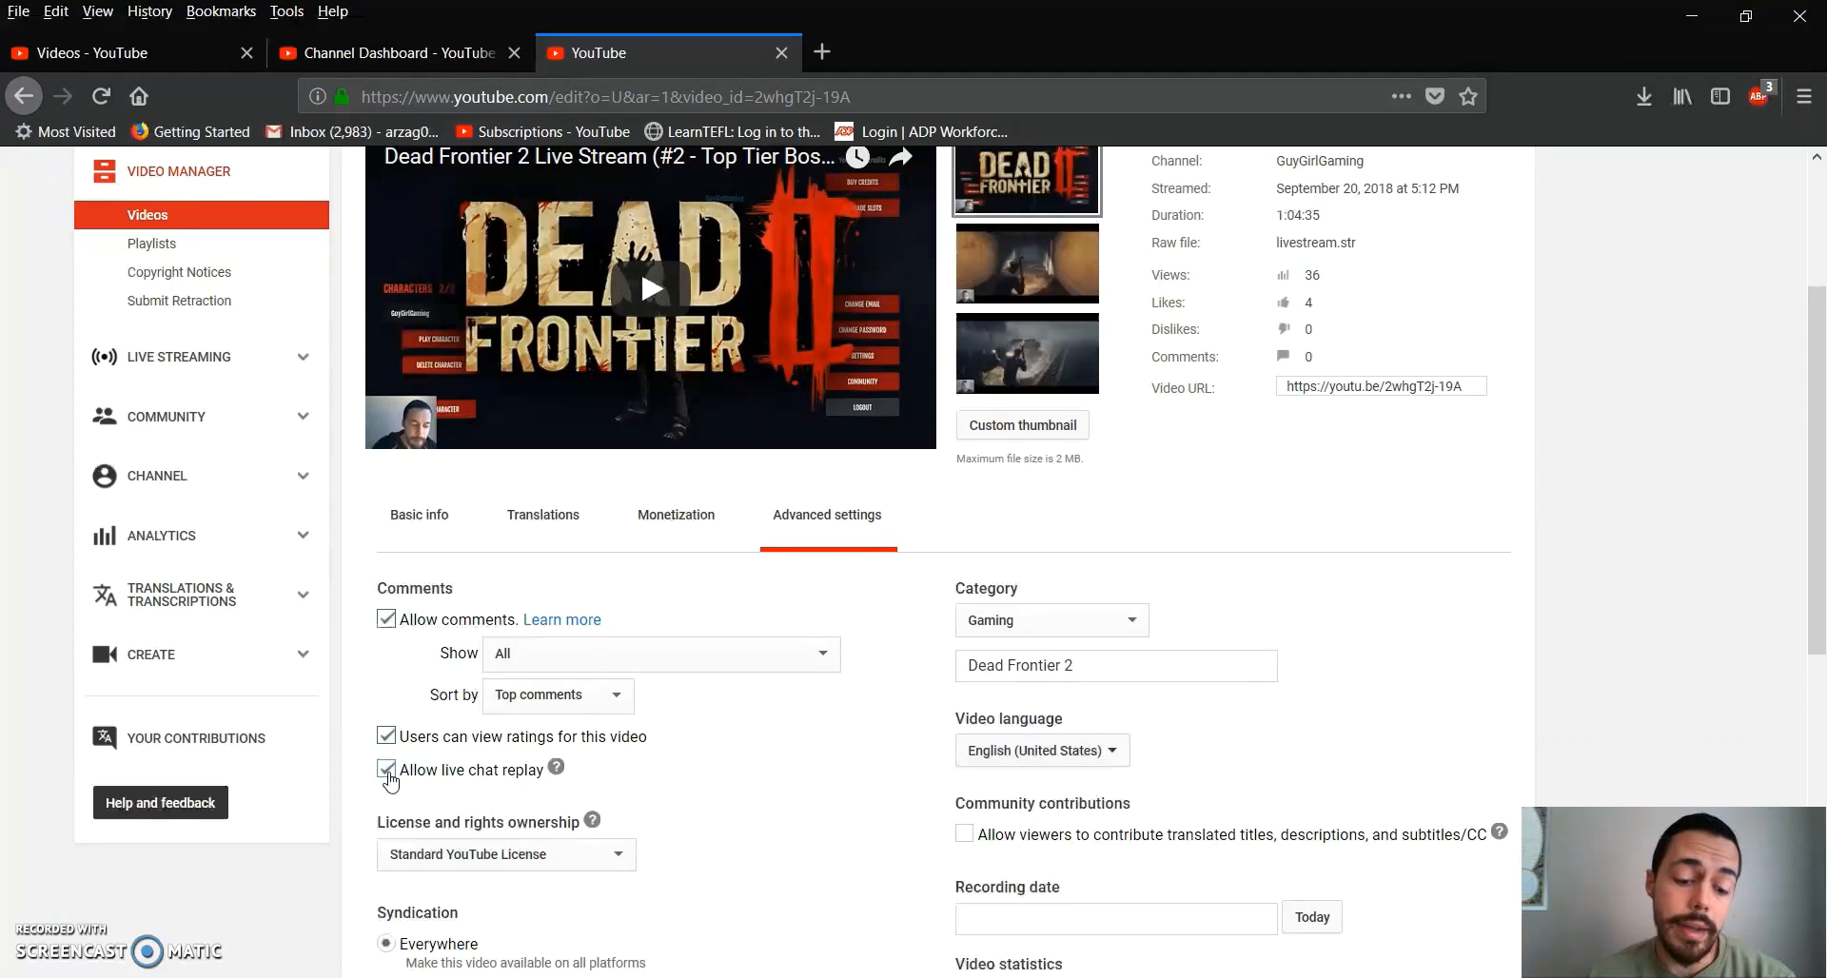
click(385, 769)
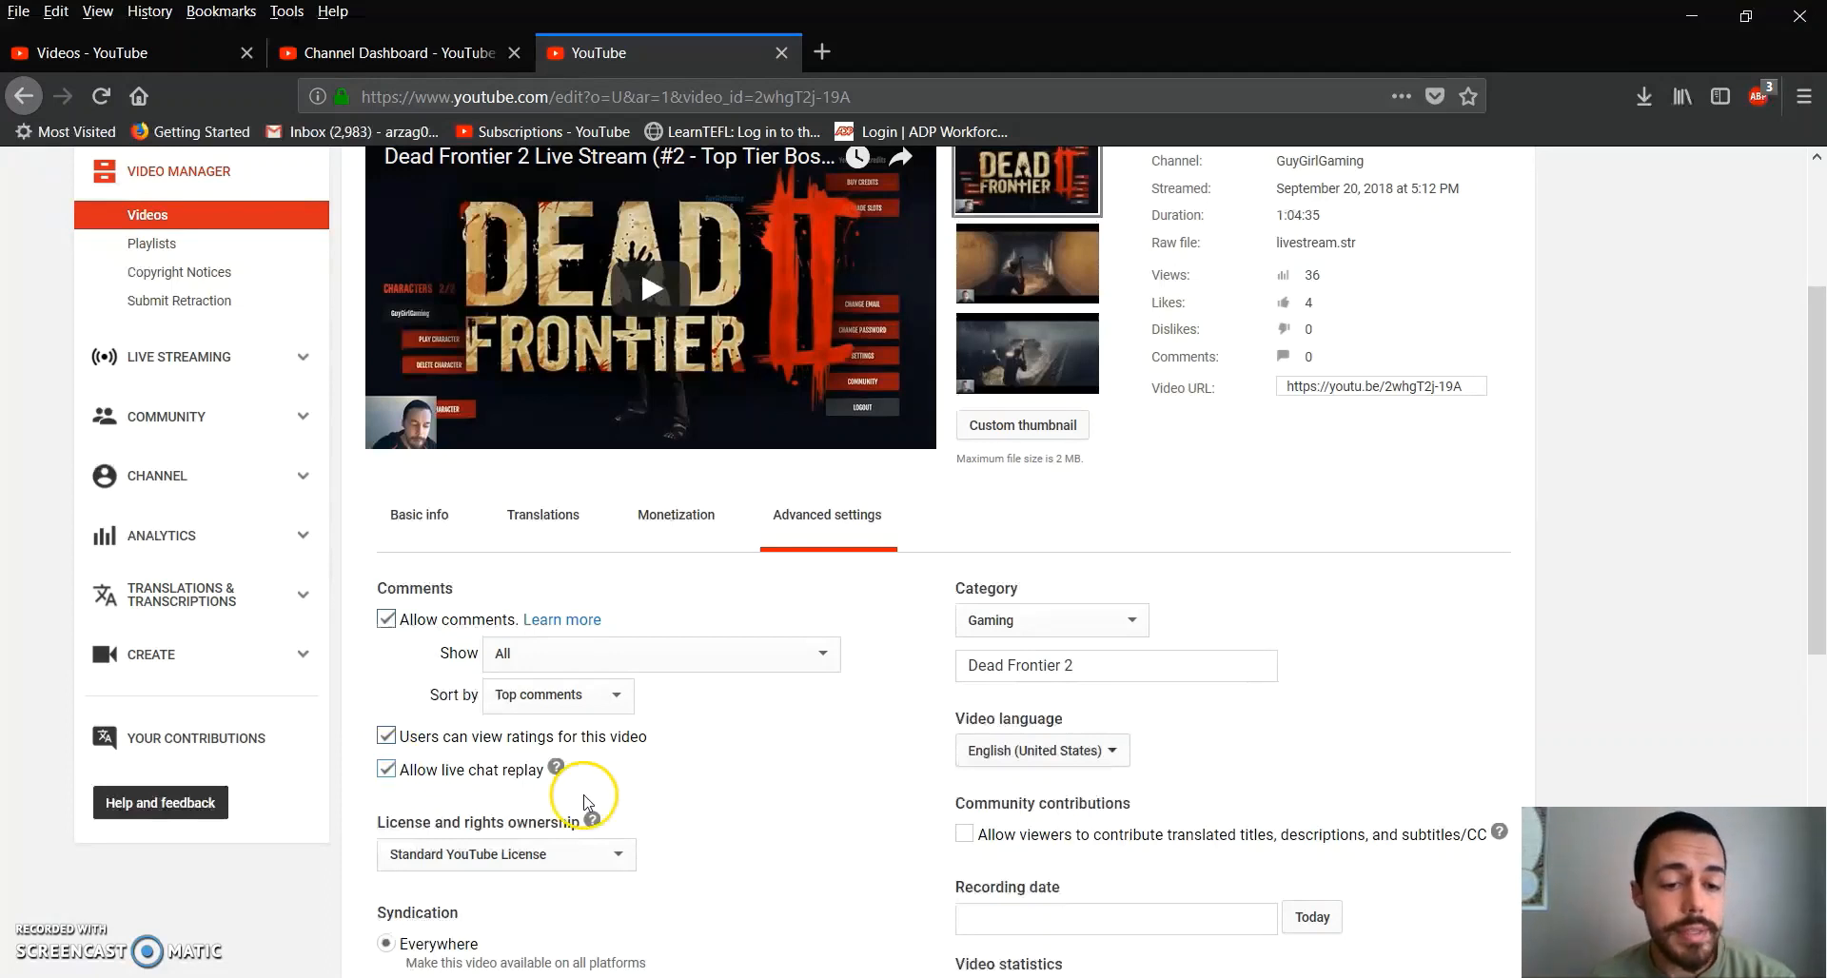
scroll(down, 3)
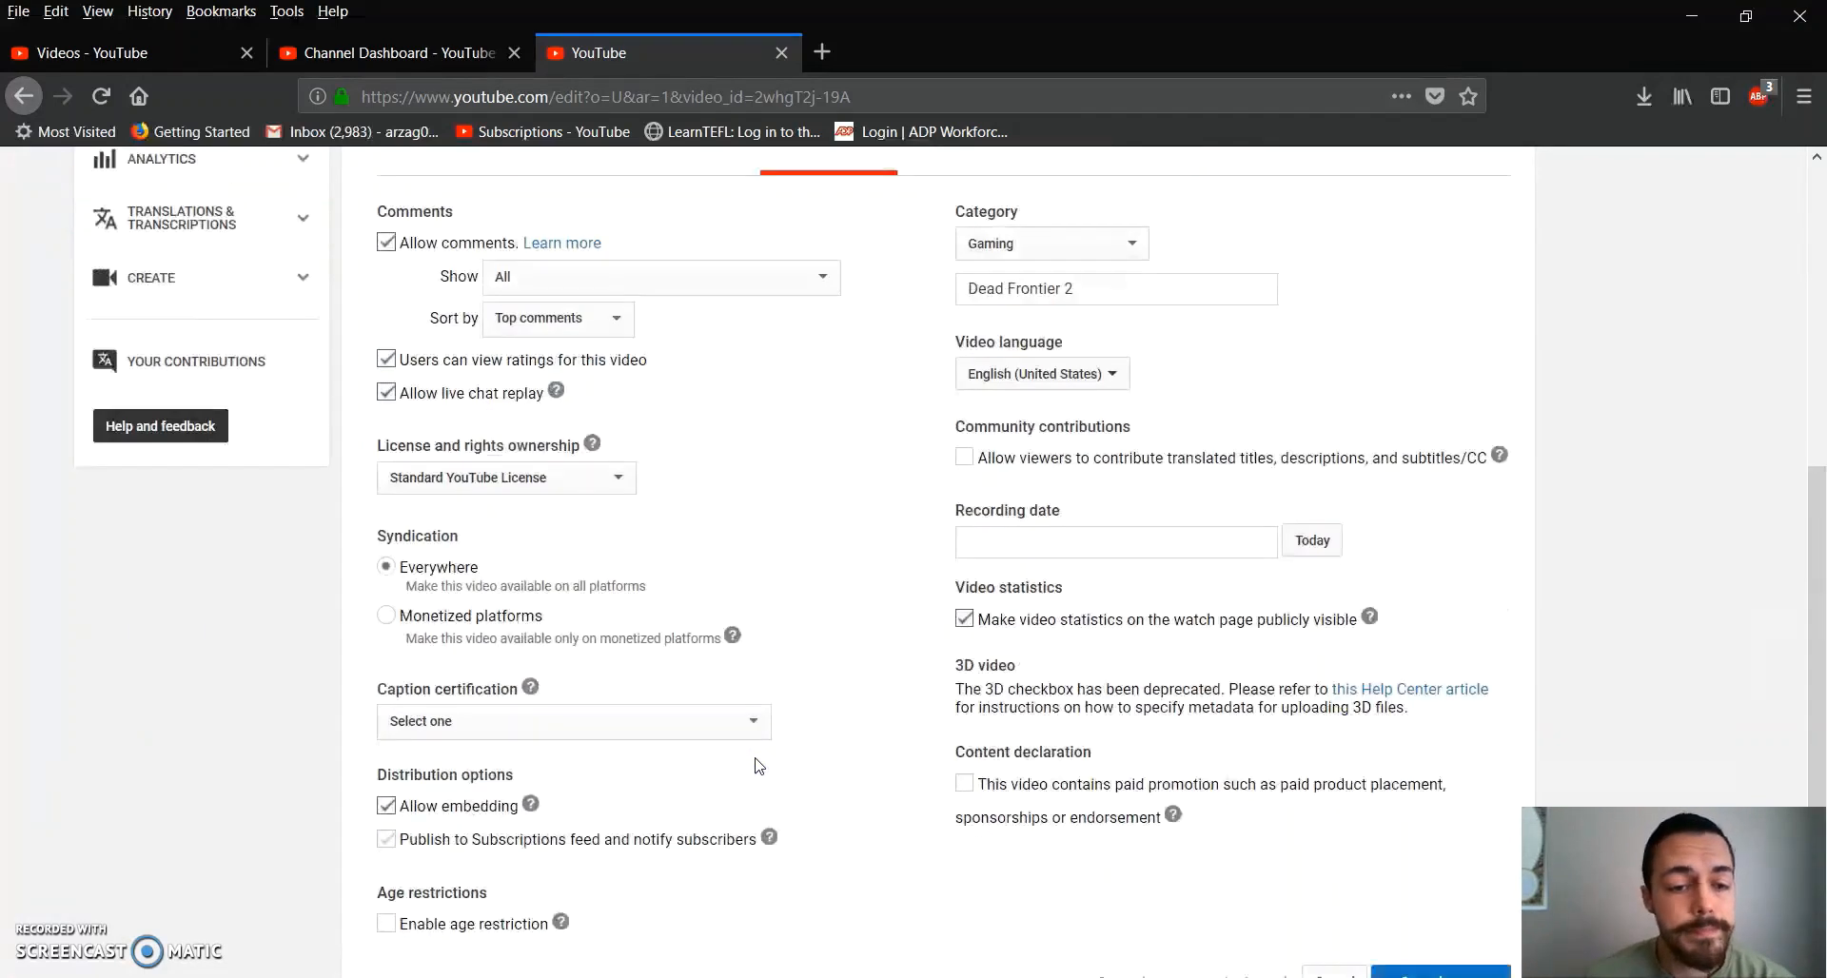
scroll(up, 3)
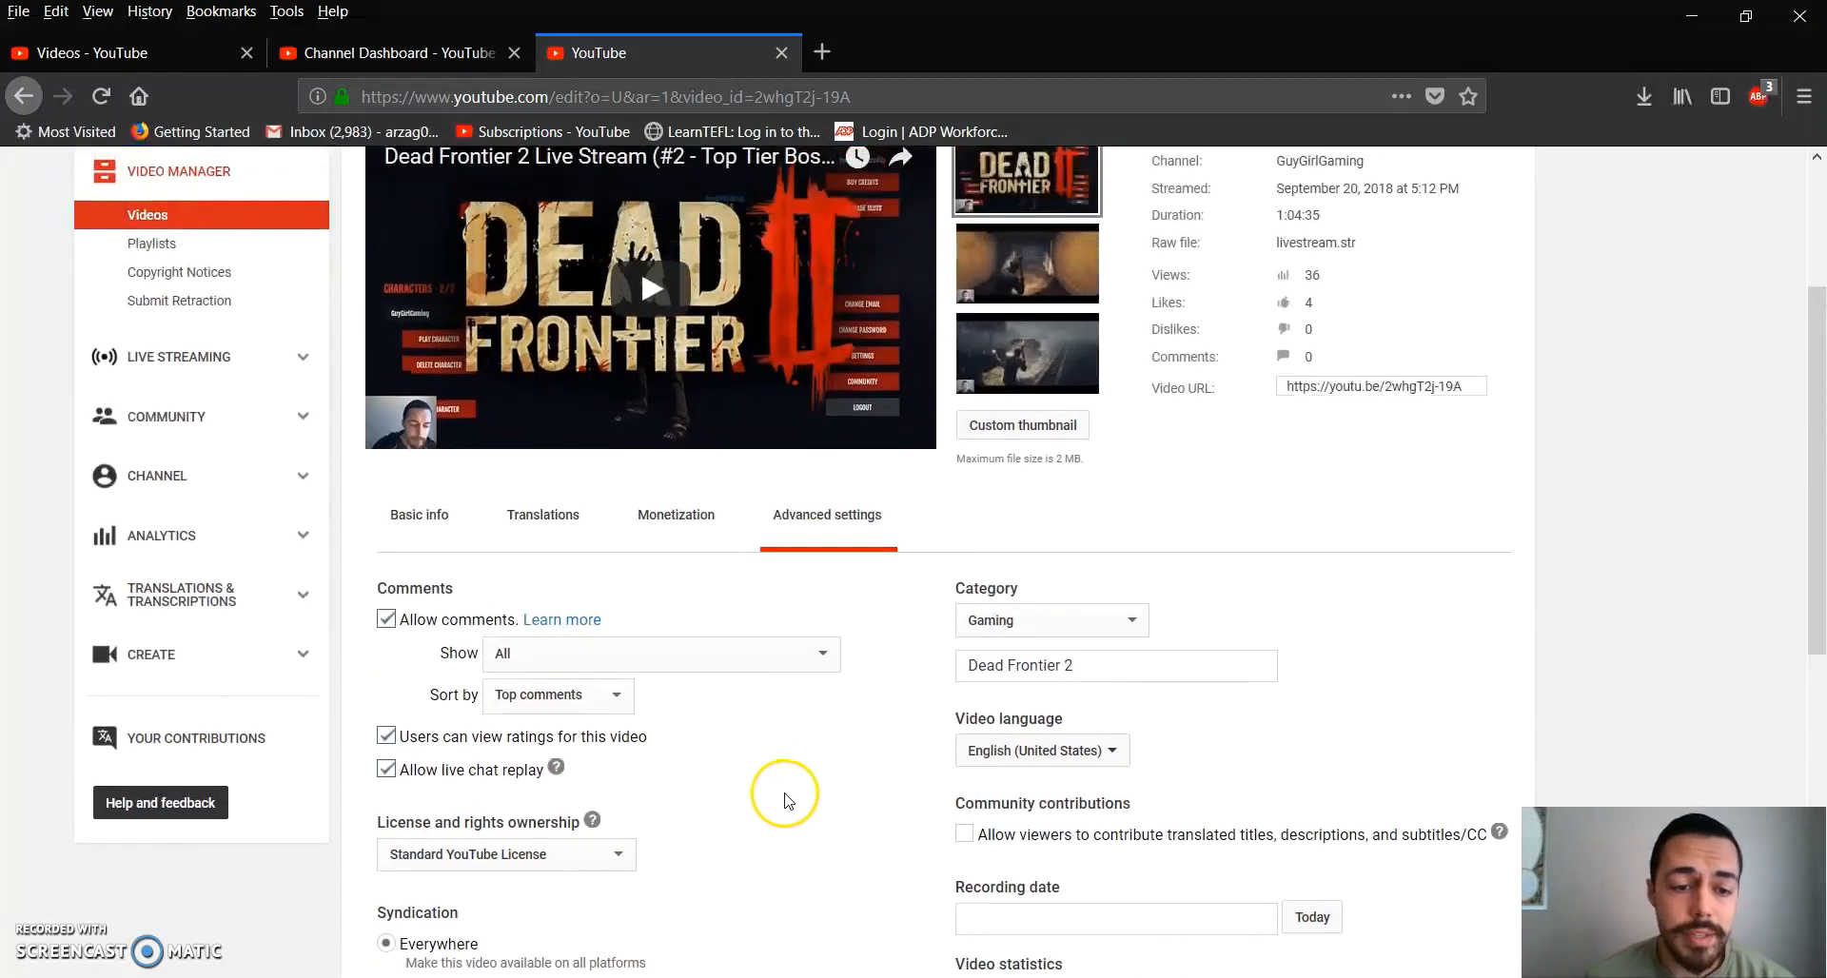